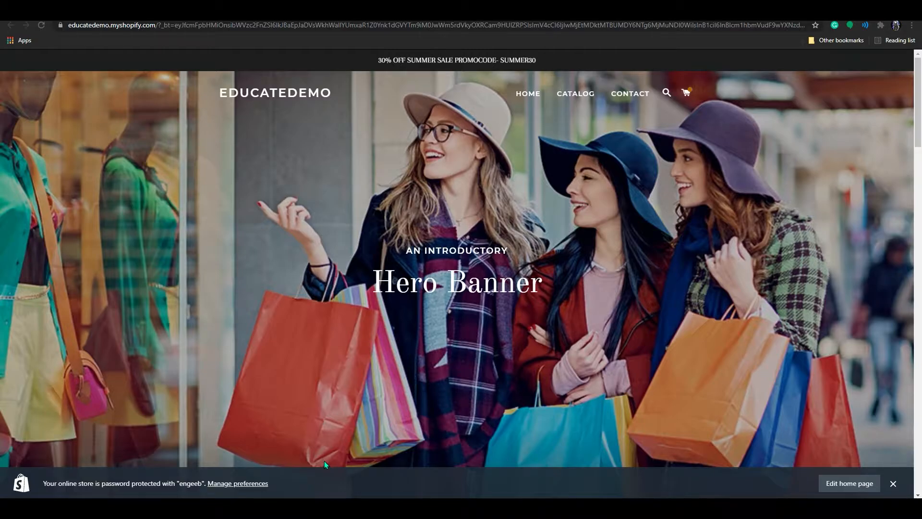
{"action": "mouse_move", "coordinate": [393, 371]}
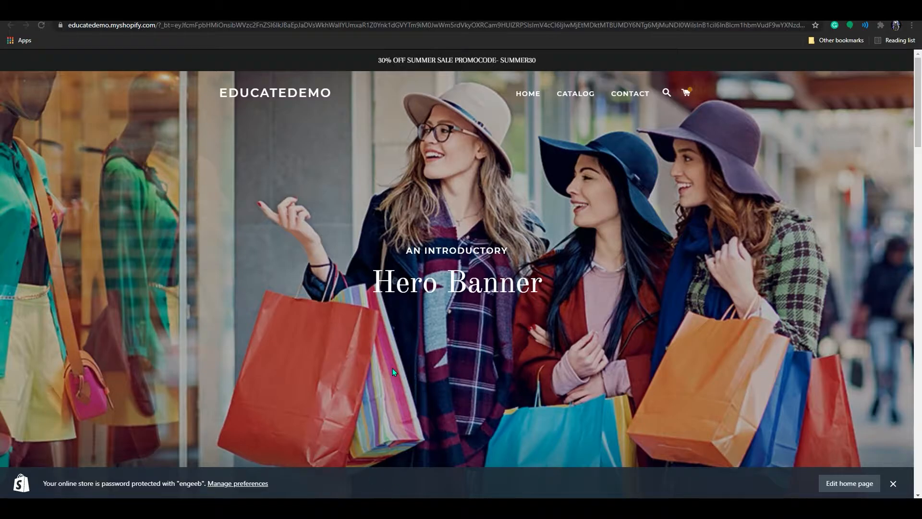
Step: Go to Online Store > Themes in the store admin
{"action": "scroll", "scroll_direction": "down", "scroll_amount": 3}
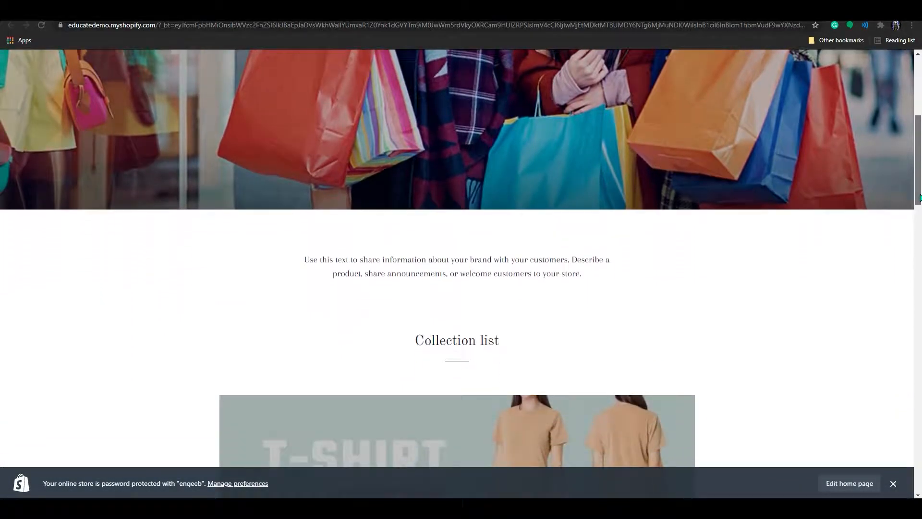
{"action": "scroll", "scroll_direction": "up", "scroll_amount": 3}
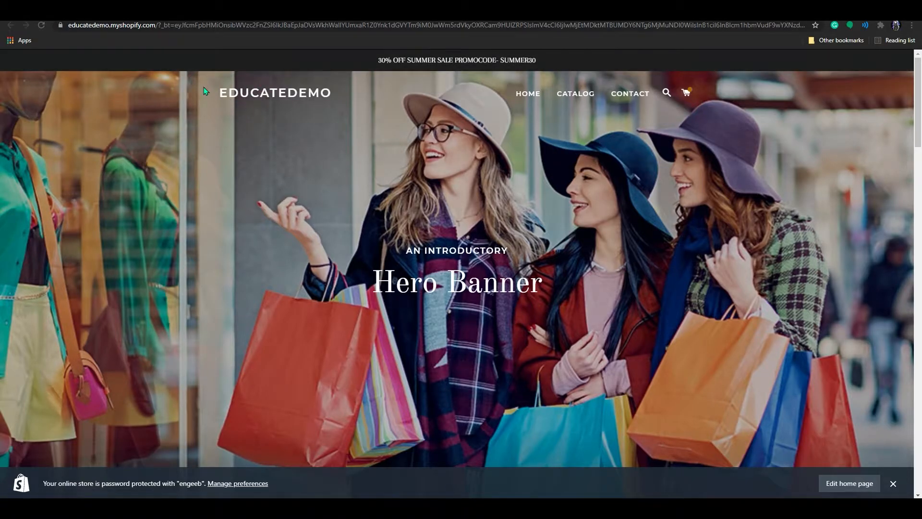
{"action": "scroll", "scroll_direction": "down", "scroll_amount": 3}
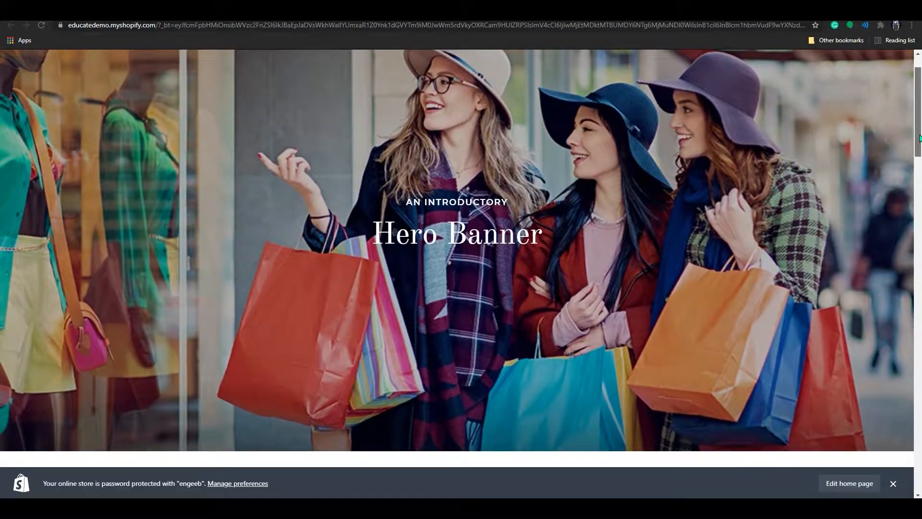
{"action": "scroll", "scroll_direction": "down", "scroll_amount": 3}
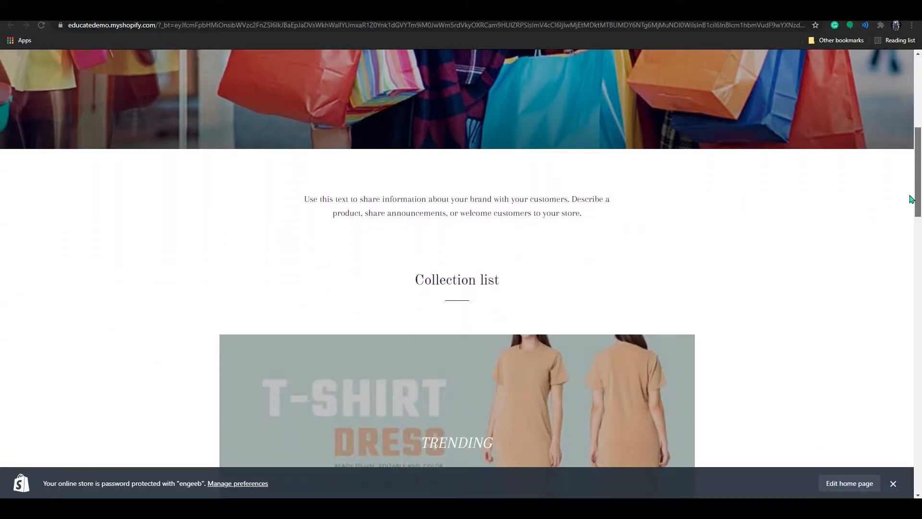
{"action": "scroll", "scroll_direction": "up", "scroll_amount": 3}
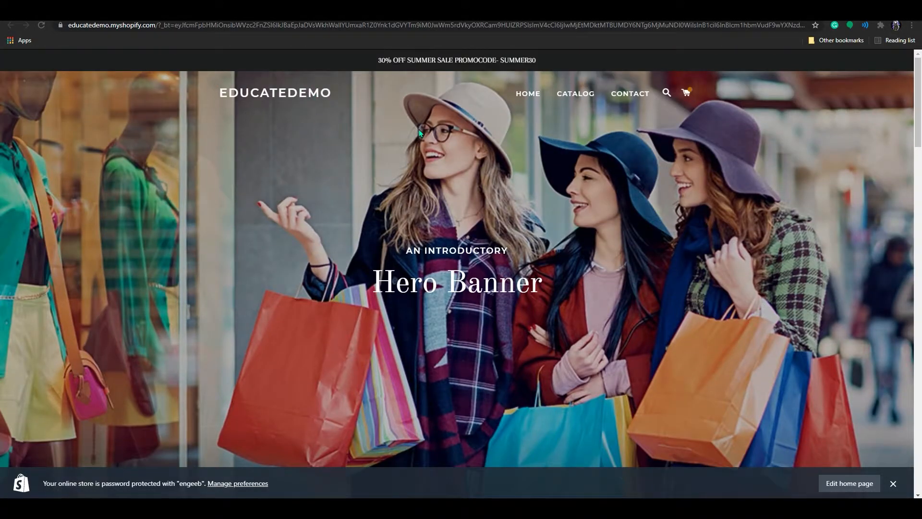
{"action": "scroll", "scroll_direction": "down", "scroll_amount": 3}
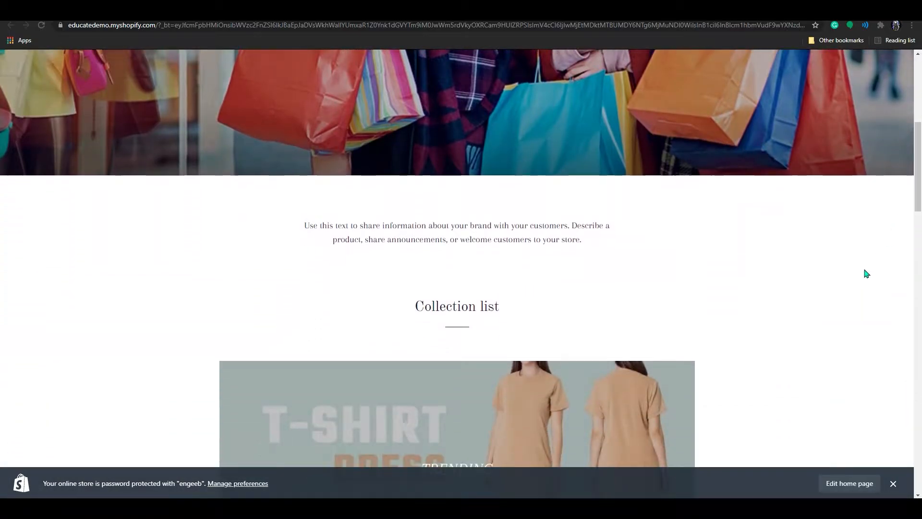
{"action": "scroll", "scroll_direction": "down", "scroll_amount": 3}
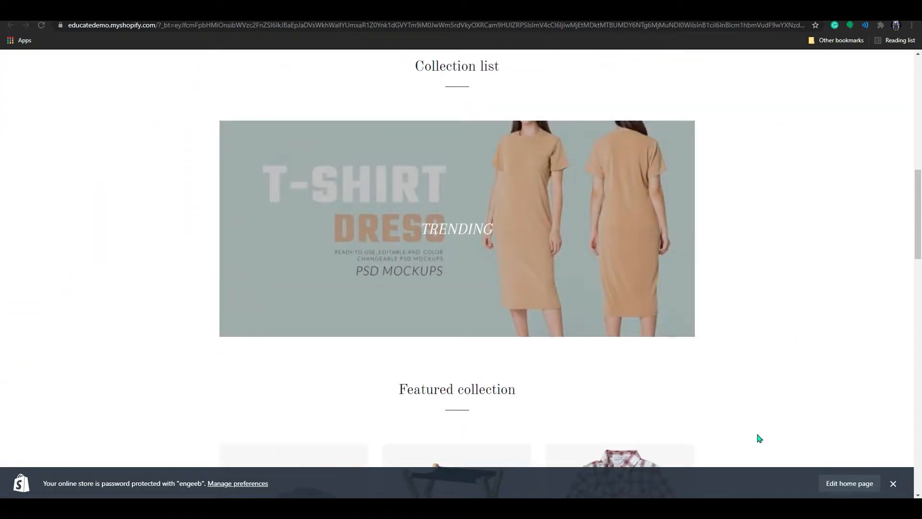
{"action": "scroll", "scroll_direction": "up", "scroll_amount": 3}
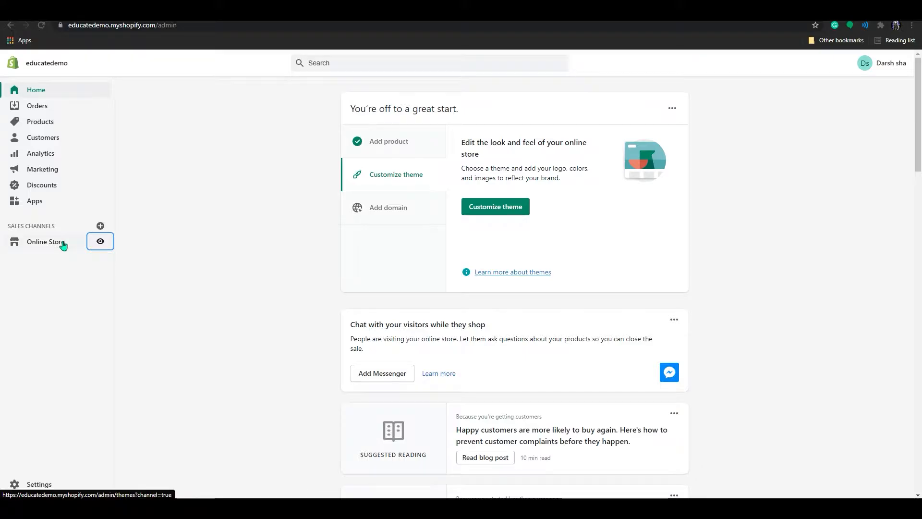
{"action": "left_click", "coordinate": [45, 241]}
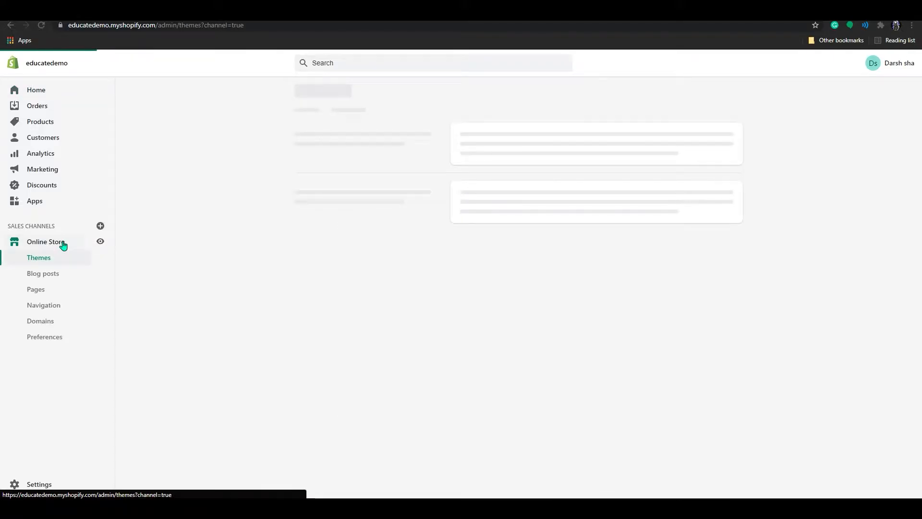
{"action": "left_click", "coordinate": [38, 258]}
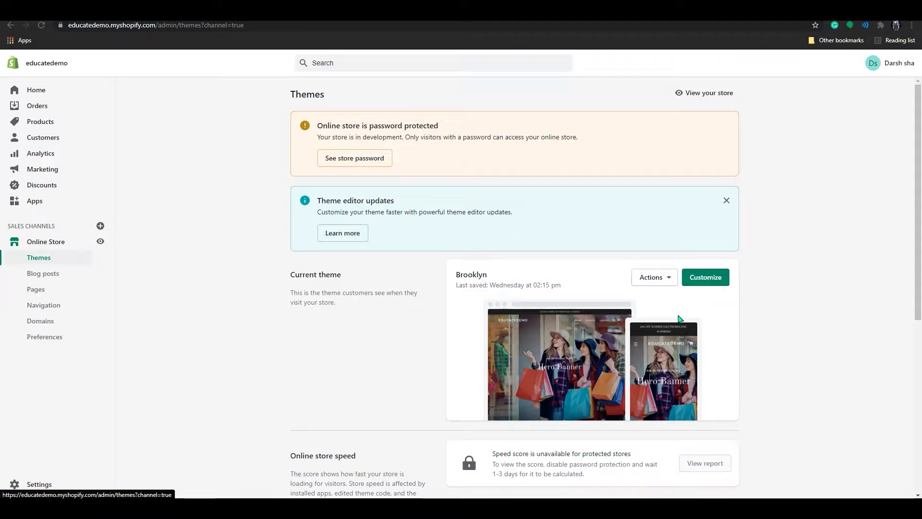
{"action": "mouse_move", "coordinate": [487, 284]}
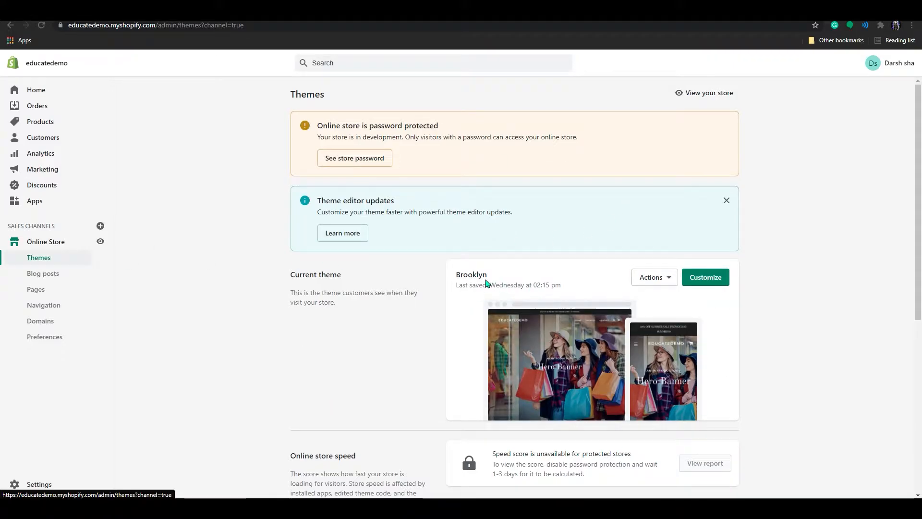
Step: Launch Edit code from the Brooklyn theme's Actions menu
{"action": "scroll", "scroll_direction": "down", "scroll_amount": 3}
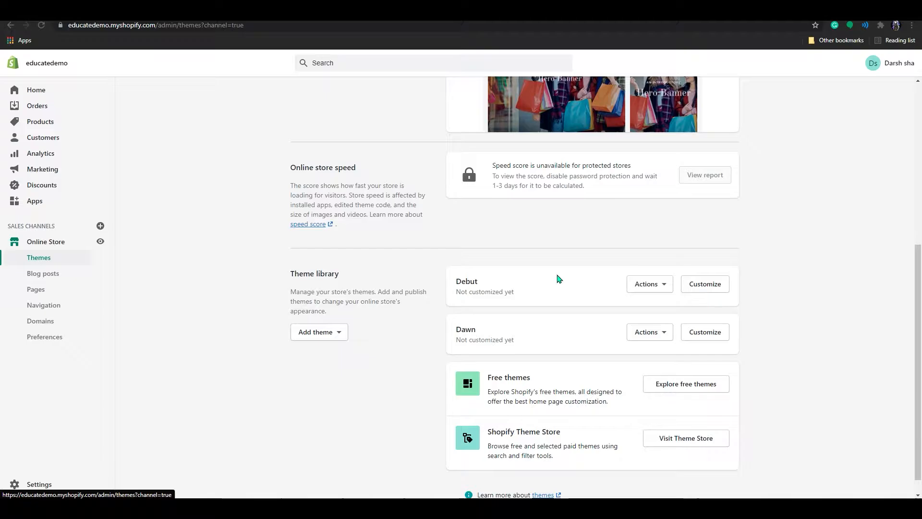
{"action": "scroll", "scroll_direction": "down", "scroll_amount": 3}
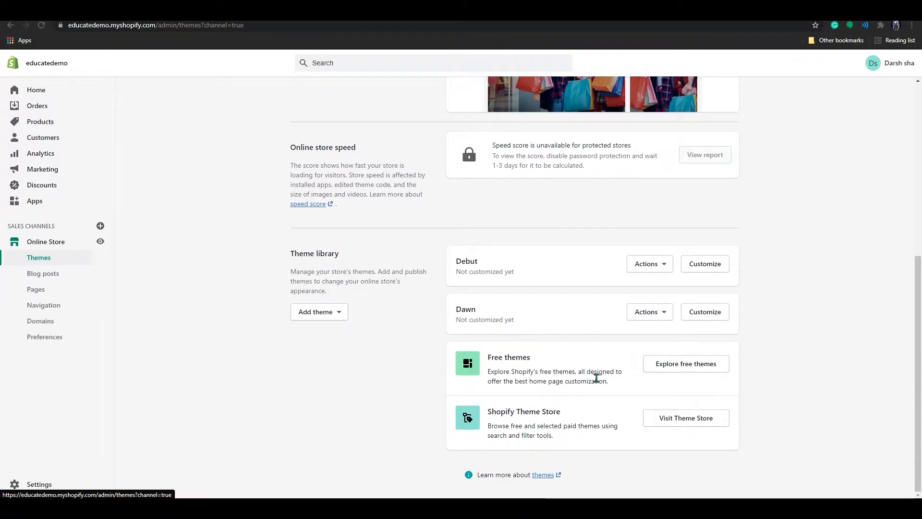
{"action": "scroll", "scroll_direction": "up", "scroll_amount": 3}
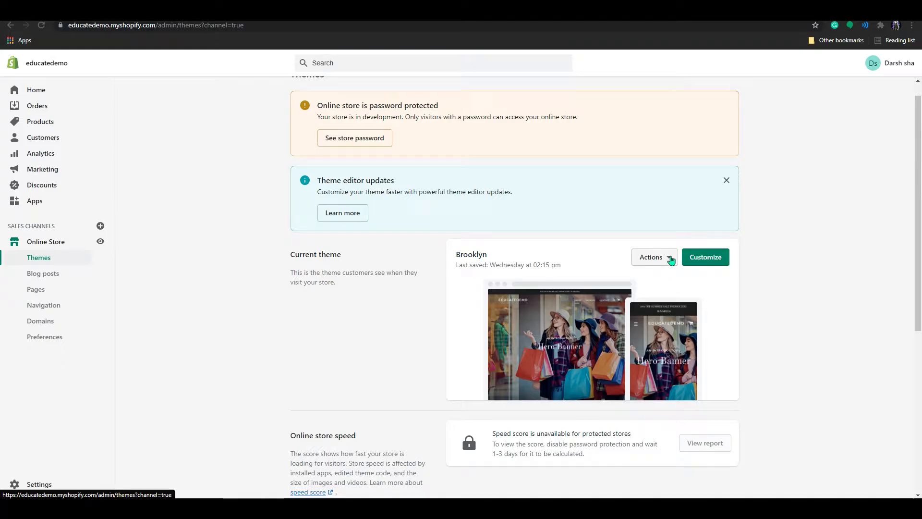
{"action": "left_click", "coordinate": [654, 257]}
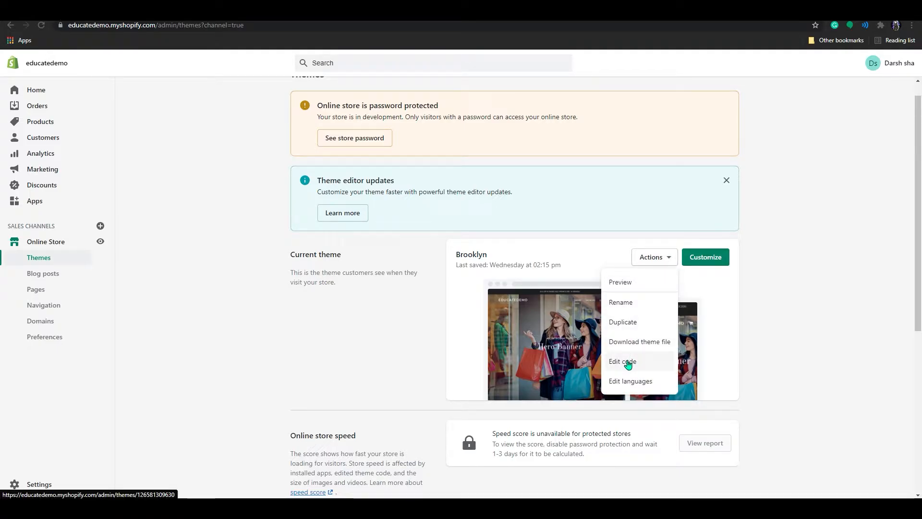
{"action": "left_click", "coordinate": [622, 362]}
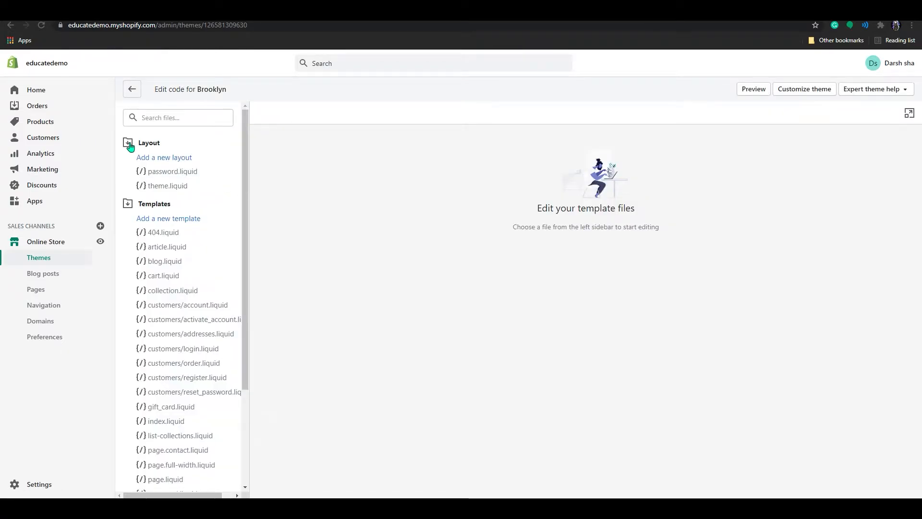
Step: Collapse Layout, expand Assets, and open theme.scss.liquid in the editor
{"action": "left_click", "coordinate": [128, 142]}
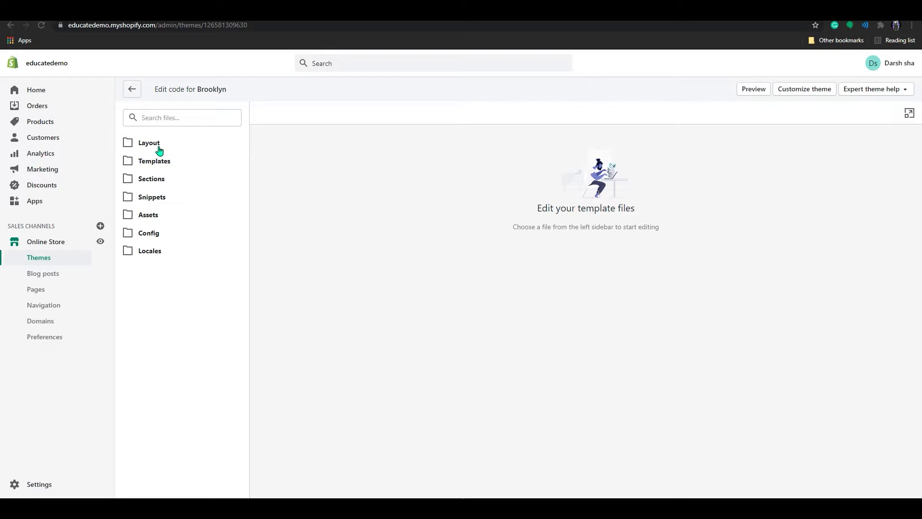
{"action": "mouse_move", "coordinate": [158, 205]}
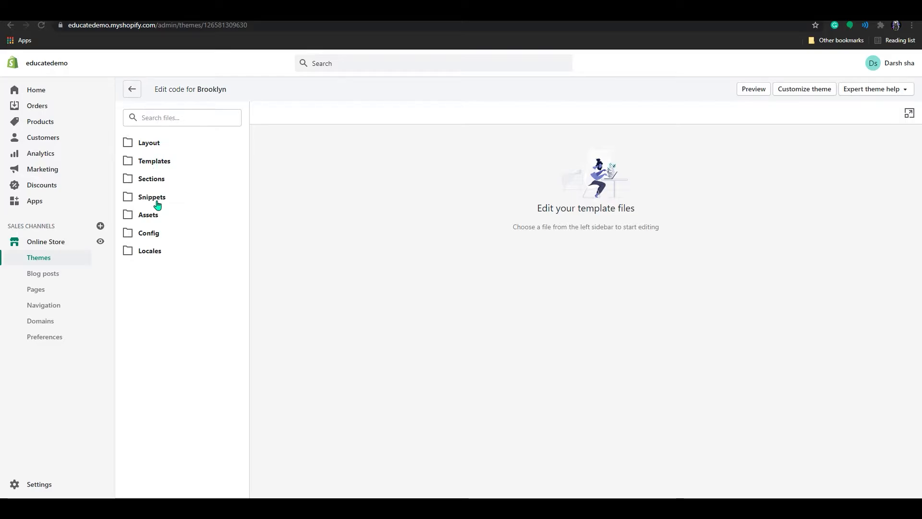
{"action": "mouse_move", "coordinate": [159, 264]}
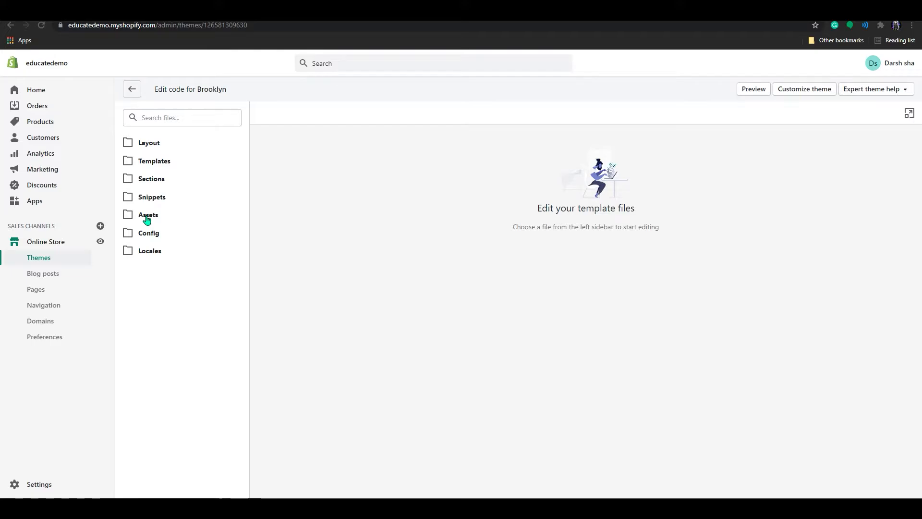
{"action": "left_click", "coordinate": [149, 215]}
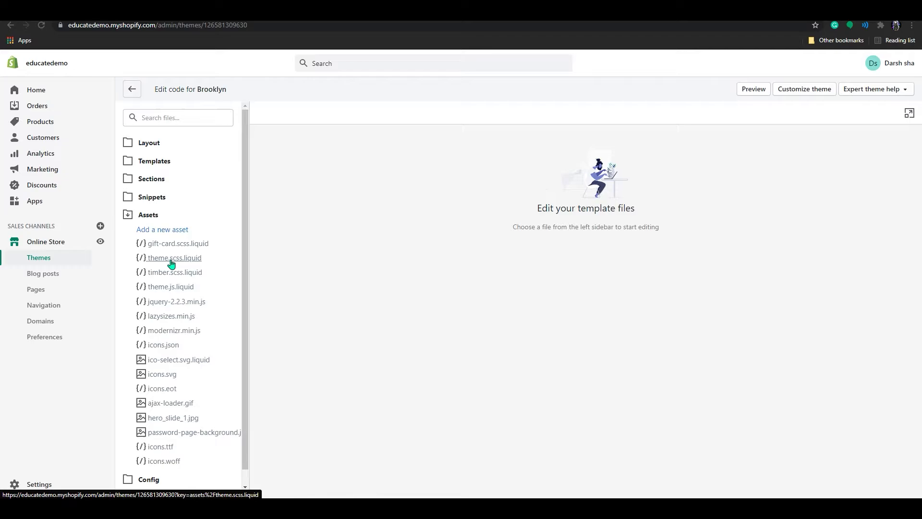
{"action": "left_click", "coordinate": [174, 258]}
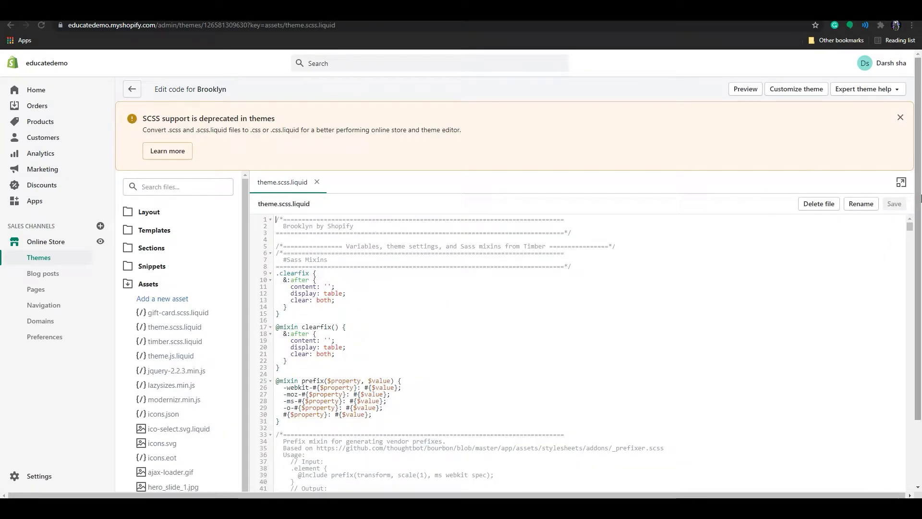
Step: Scroll theme.scss.liquid down to its blank final line 4798
{"action": "scroll", "scroll_direction": "down", "scroll_amount": 3}
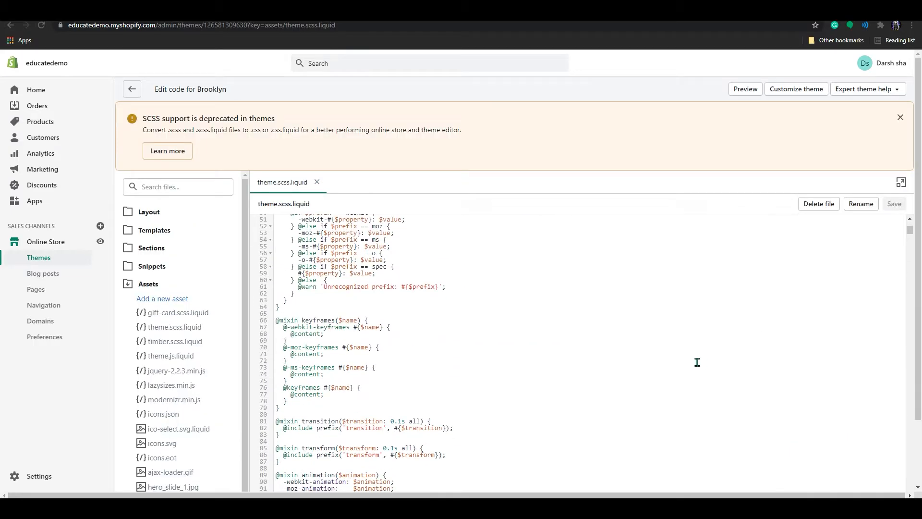
{"action": "scroll", "scroll_direction": "down", "scroll_amount": 3}
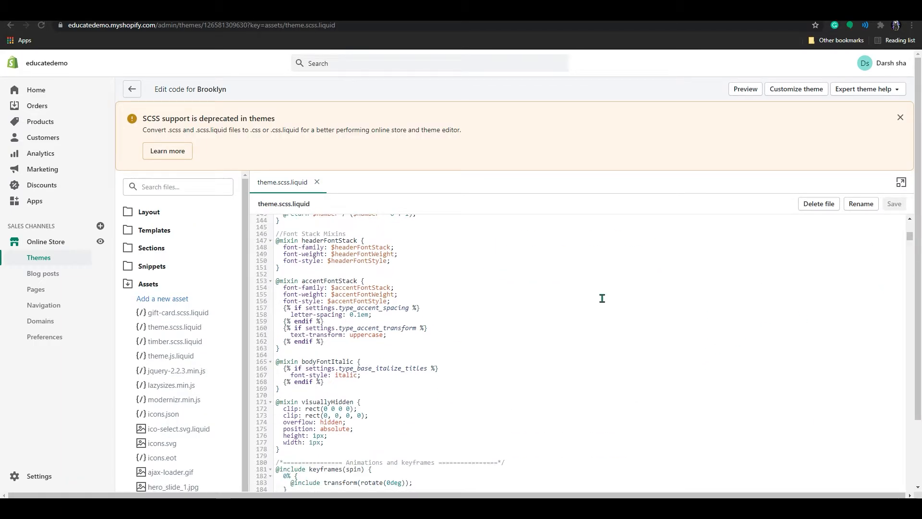
{"action": "mouse_move", "coordinate": [911, 241]}
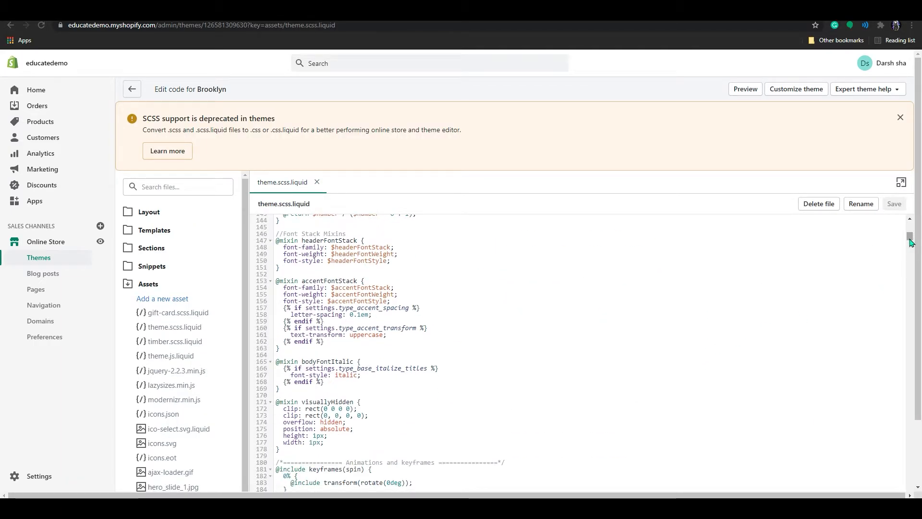
{"action": "scroll", "scroll_direction": "down", "scroll_amount": 3}
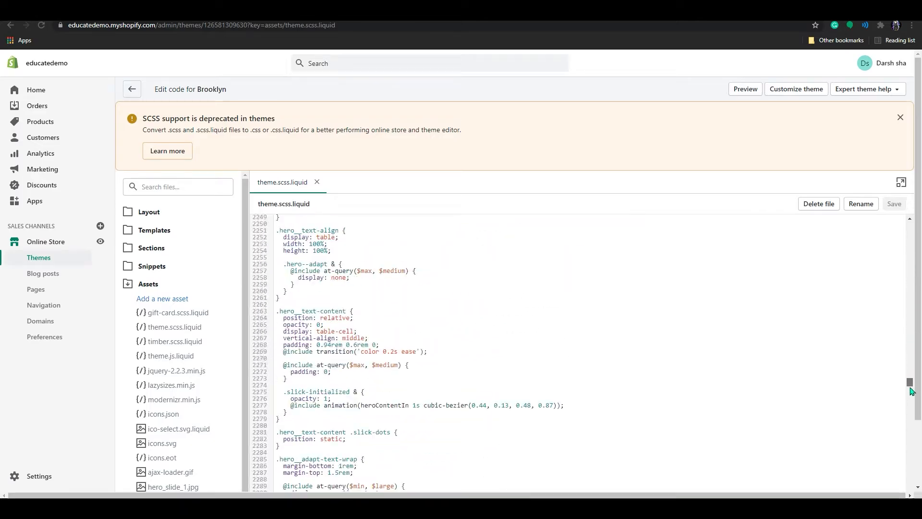
{"action": "scroll", "scroll_direction": "down", "scroll_amount": 3}
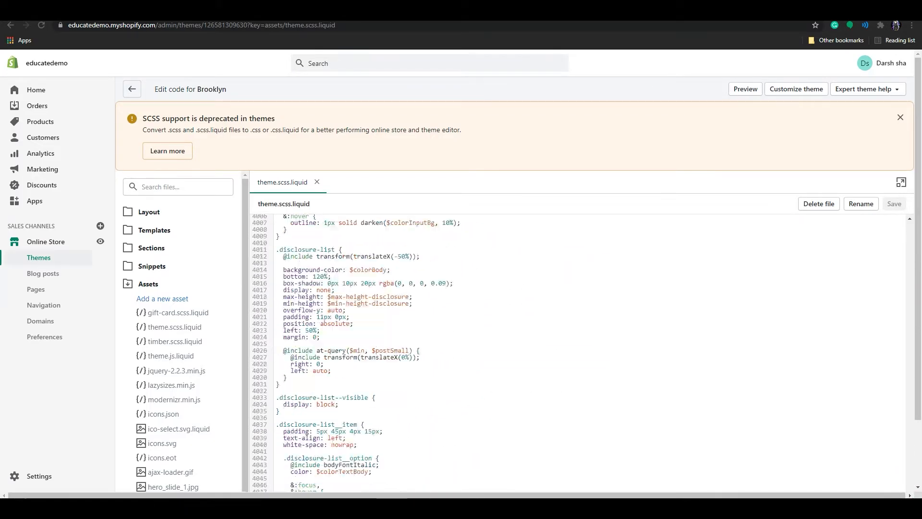
{"action": "scroll", "scroll_direction": "down", "scroll_amount": 3}
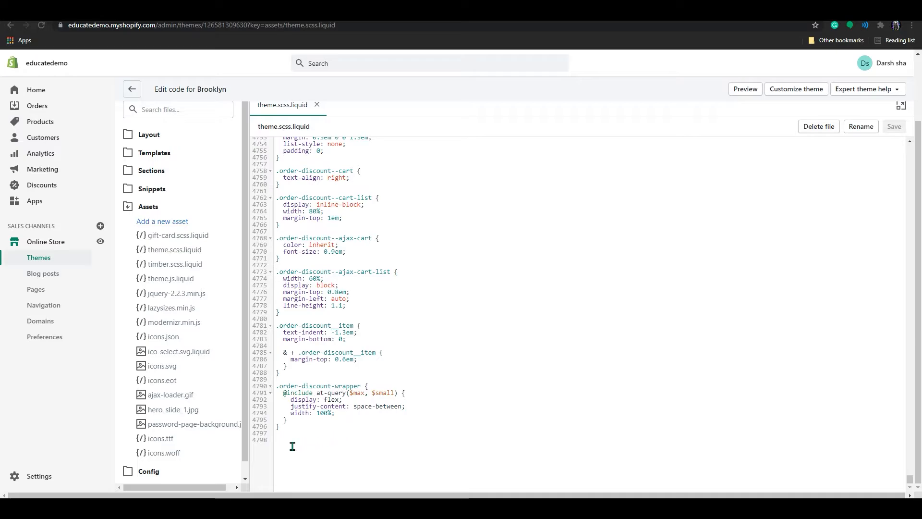
{"action": "mouse_move", "coordinate": [297, 446]}
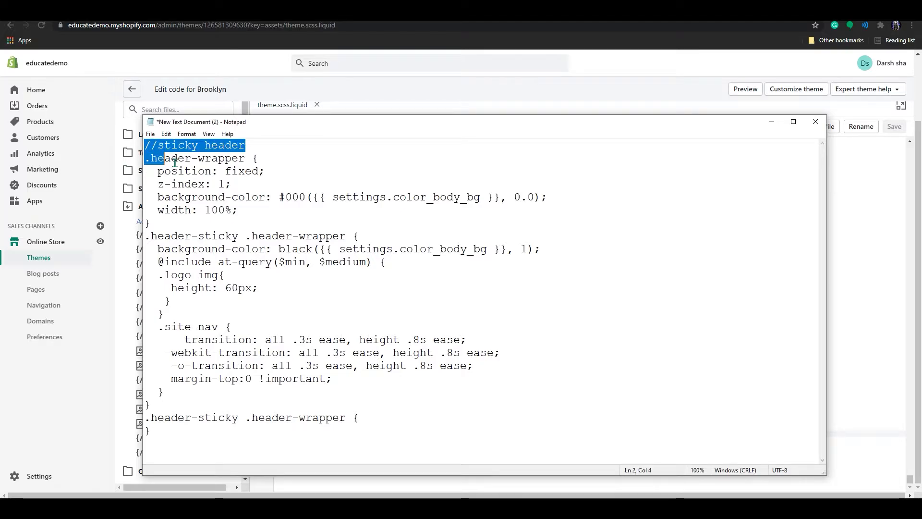
Step: Select all of the sticky-header CSS in Notepad for copying
{"action": "key", "text": "ctrl+a"}
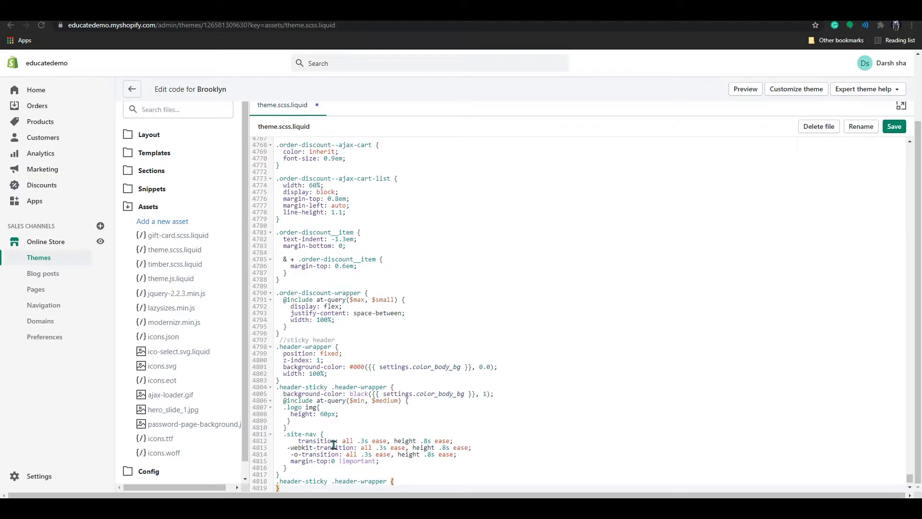
Step: Save theme.scss.liquid with the sticky-header CSS pasted at its end
{"action": "scroll", "scroll_direction": "down", "scroll_amount": 3}
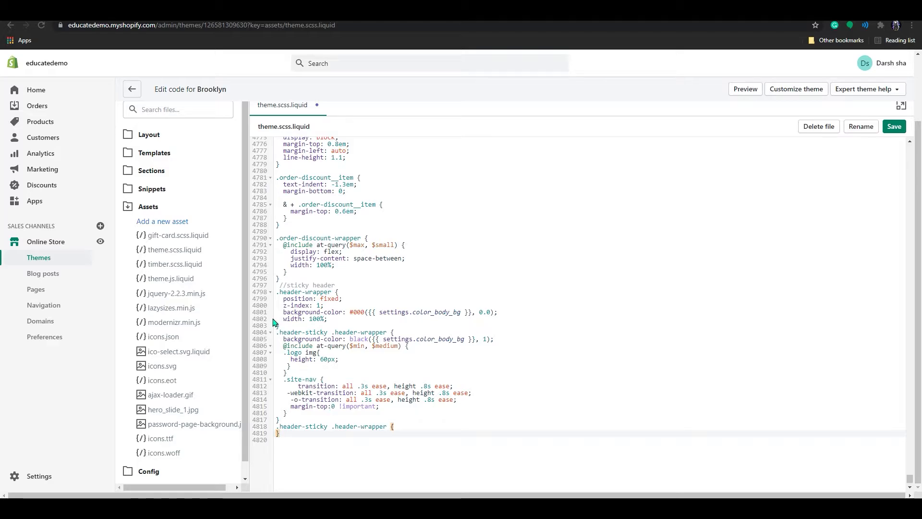
{"action": "mouse_move", "coordinate": [406, 377]}
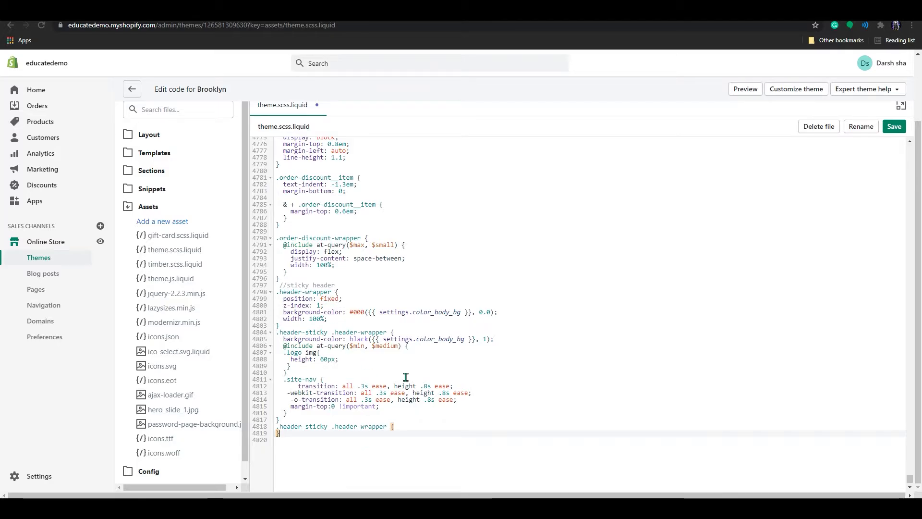
{"action": "mouse_move", "coordinate": [309, 396]}
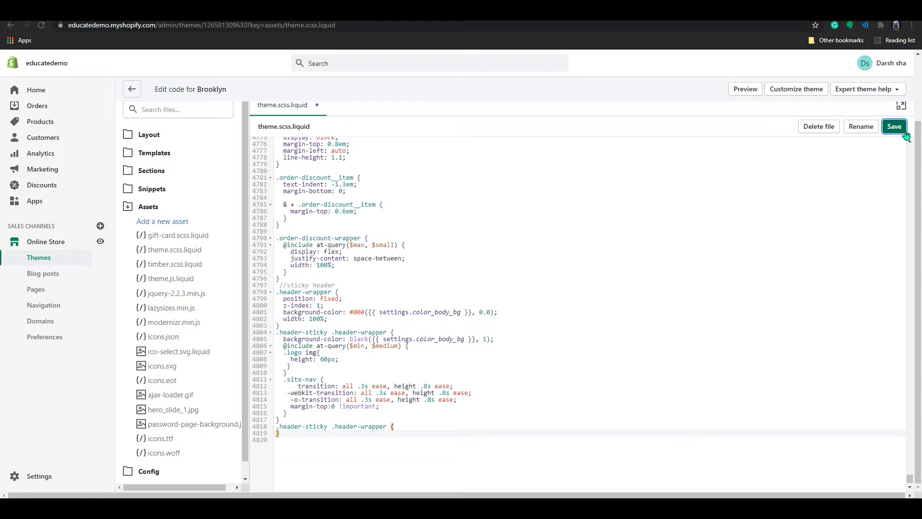
{"action": "left_click", "coordinate": [894, 127]}
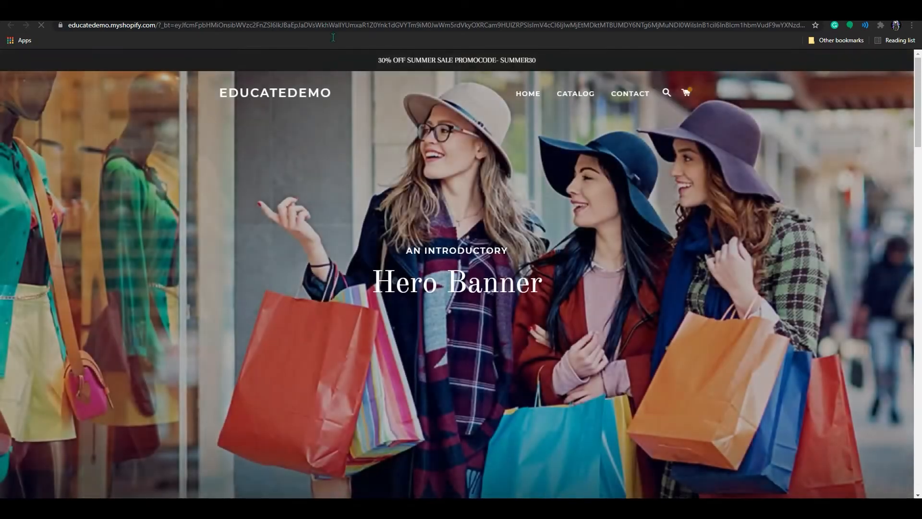
Step: Scroll the storefront home page to check the fixed header, then open the product catalog
{"action": "scroll", "scroll_direction": "down", "scroll_amount": 3}
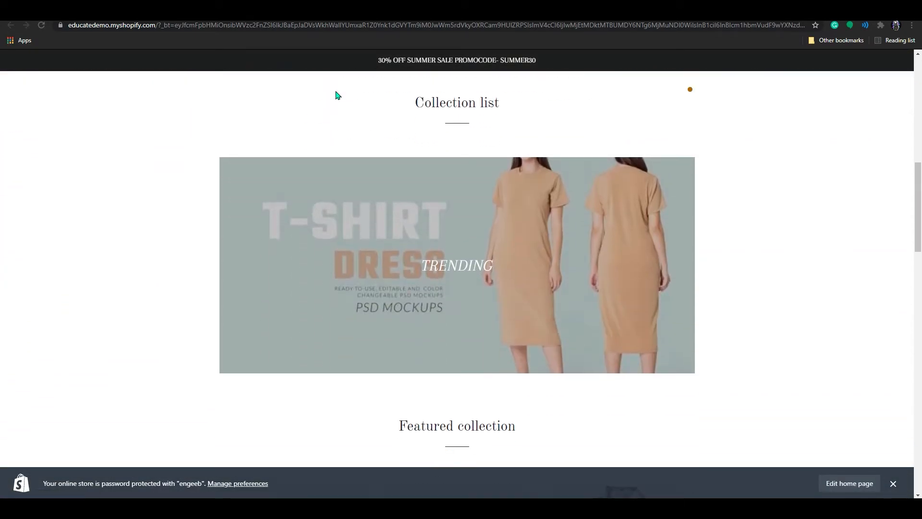
{"action": "scroll", "scroll_direction": "down", "scroll_amount": 3}
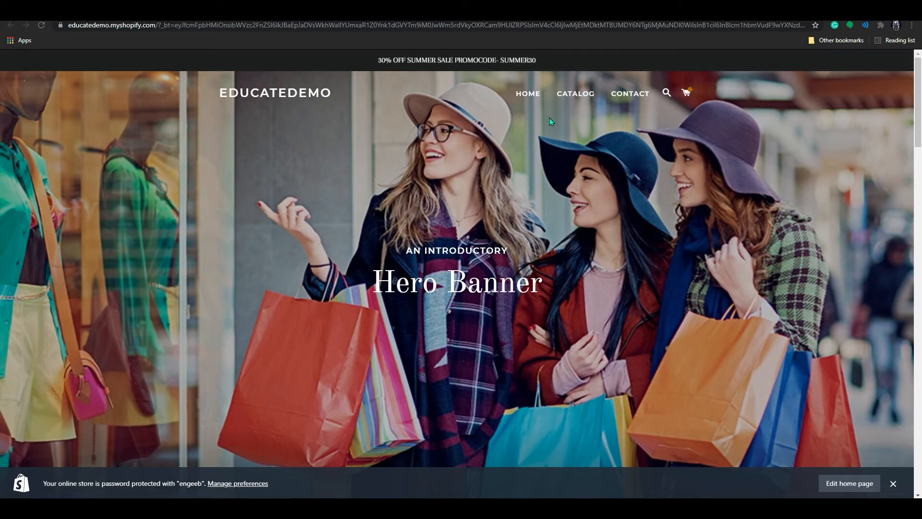
{"action": "scroll", "scroll_direction": "down", "scroll_amount": 3}
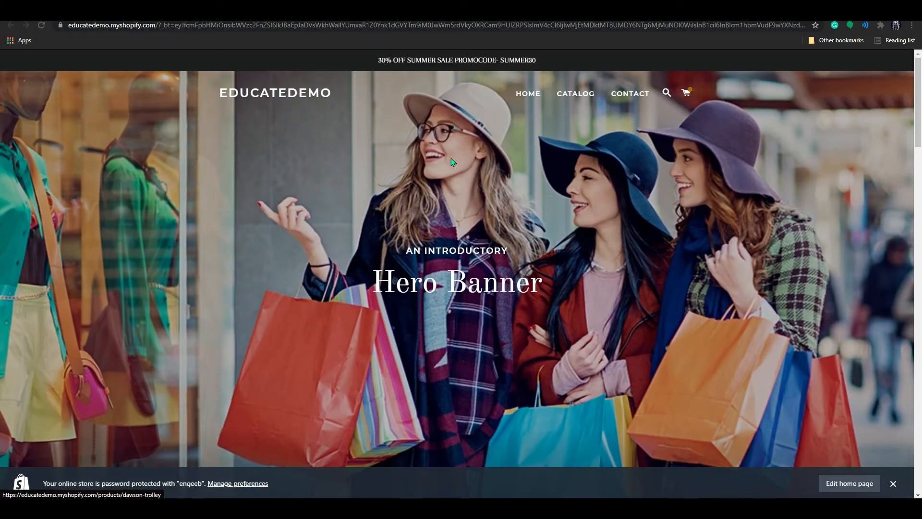
{"action": "left_click", "coordinate": [575, 93]}
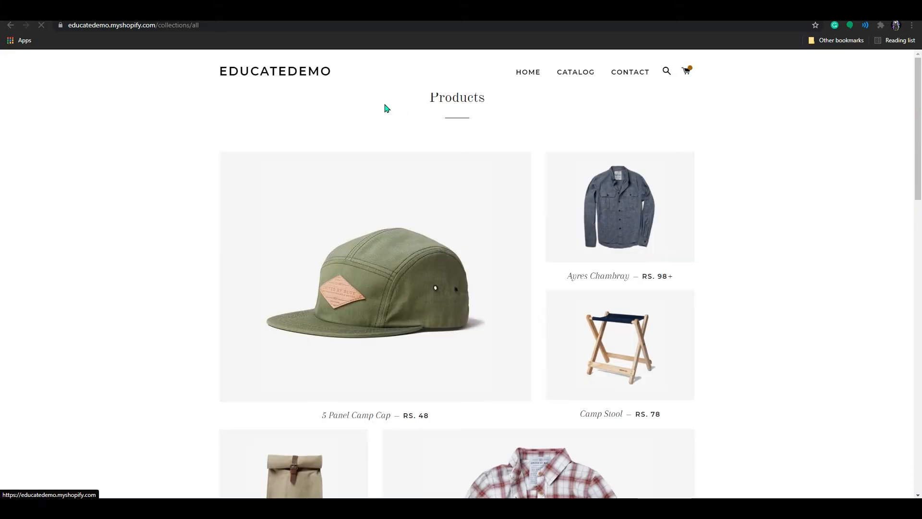
{"action": "scroll", "scroll_direction": "down", "scroll_amount": 3}
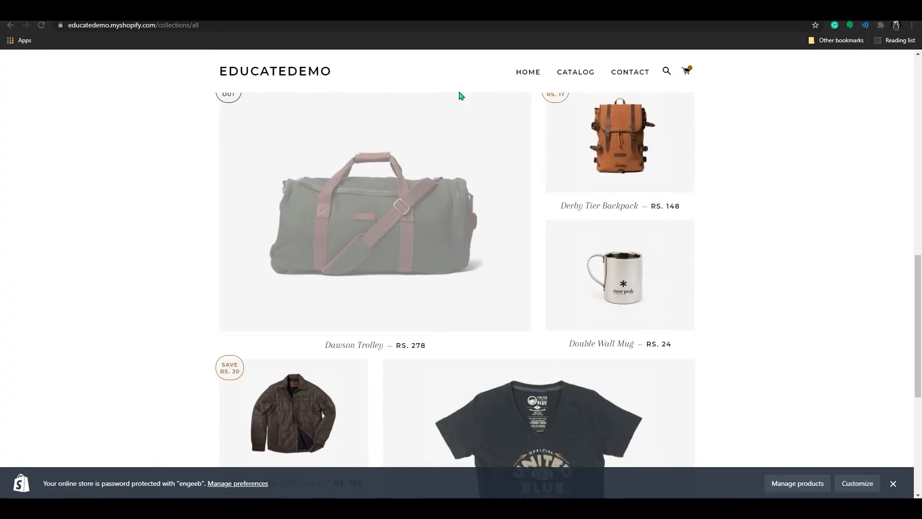
{"action": "scroll", "scroll_direction": "up", "scroll_amount": 3}
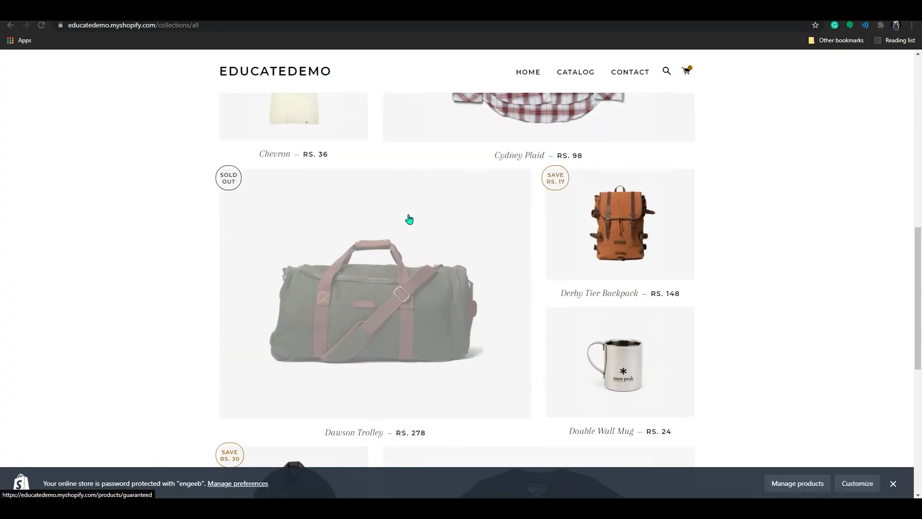
{"action": "scroll", "scroll_direction": "up", "scroll_amount": 3}
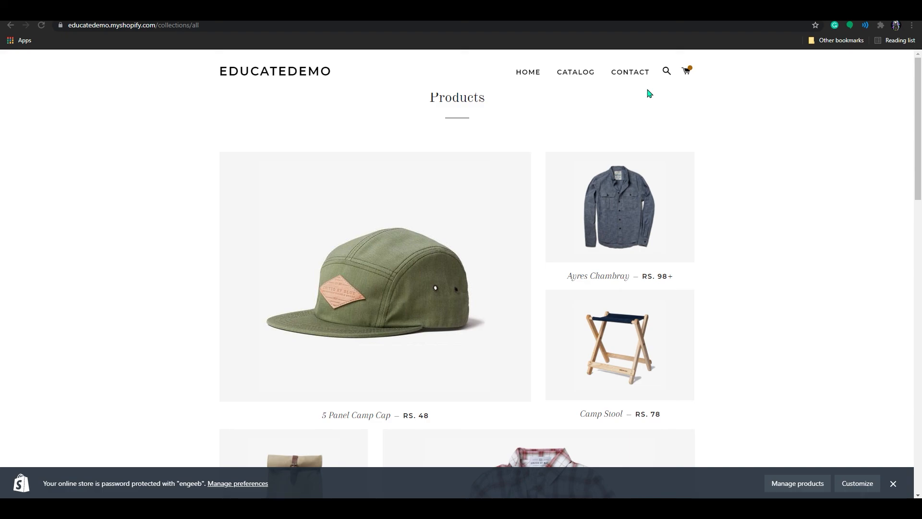
{"action": "mouse_move", "coordinate": [622, 102]}
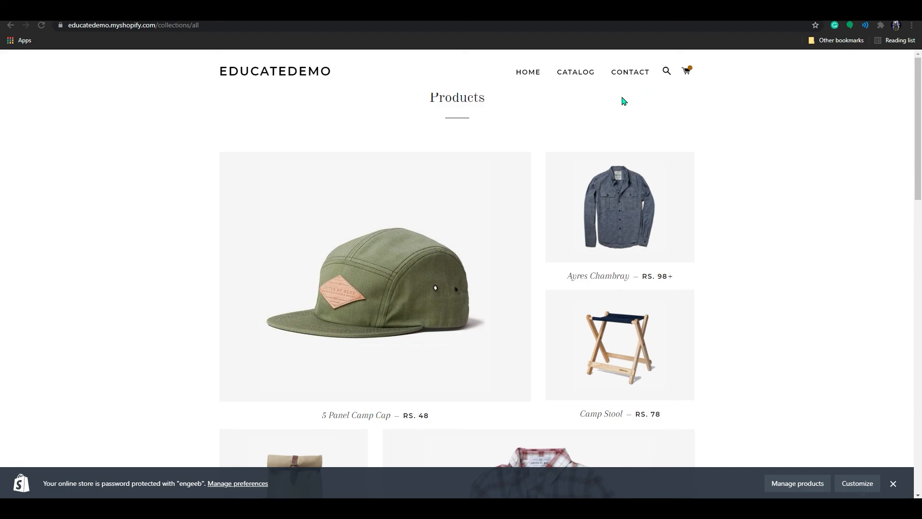